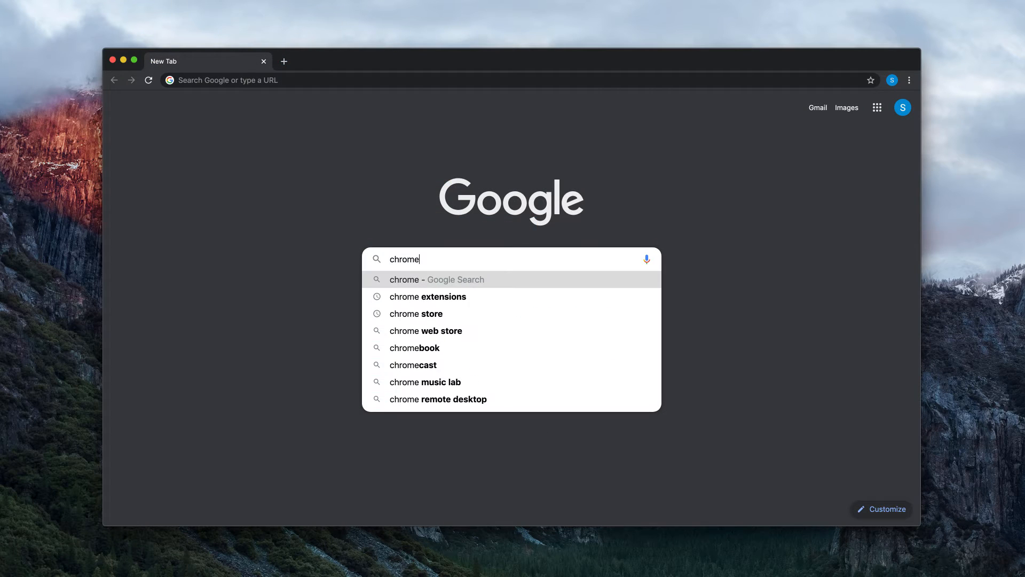
Step: Search Google for the Chrome Web Store and go to its extensions page
{"action": "left_click", "coordinate": [425, 330]}
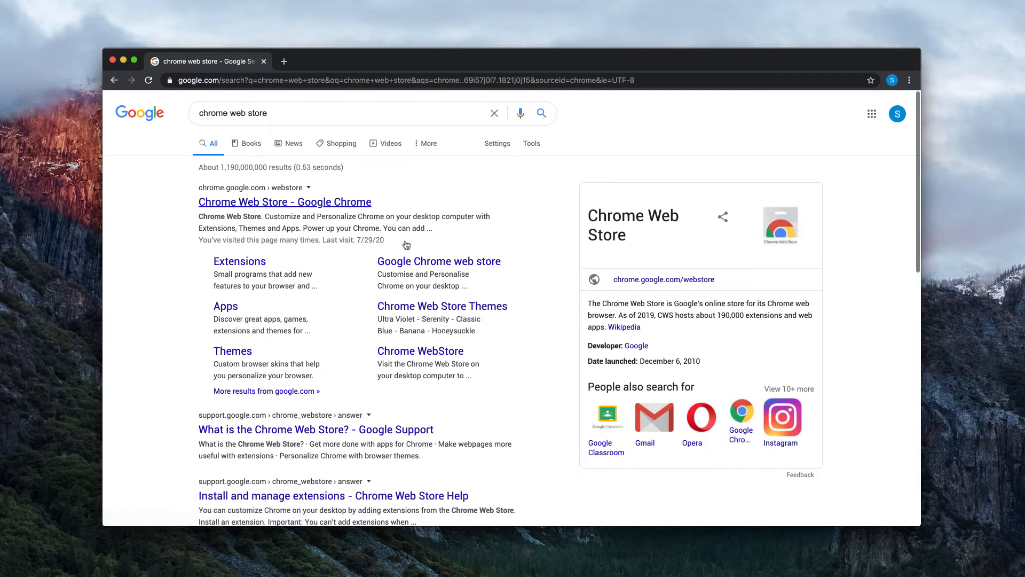
{"action": "left_click", "coordinate": [284, 202]}
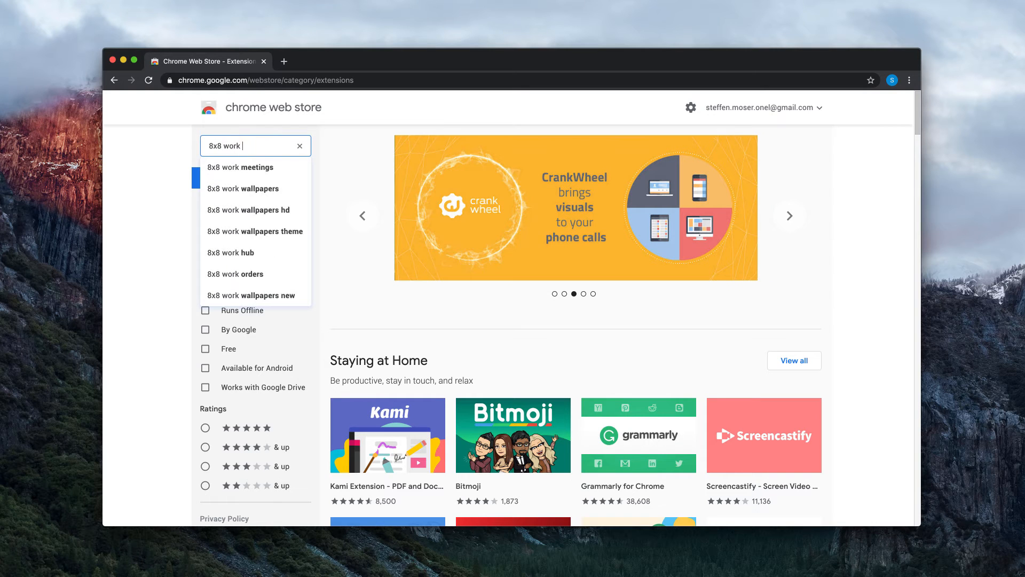
Step: Find the 8x8 Work Meetings for Google Chrome listing and add the extension to Chrome
{"action": "left_click", "coordinate": [244, 167]}
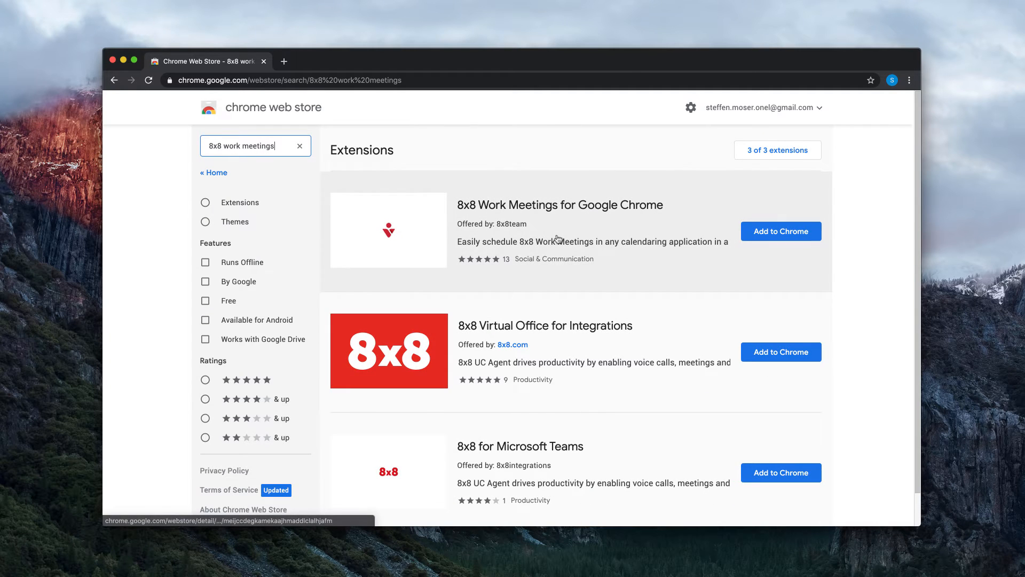
{"action": "left_click", "coordinate": [558, 205]}
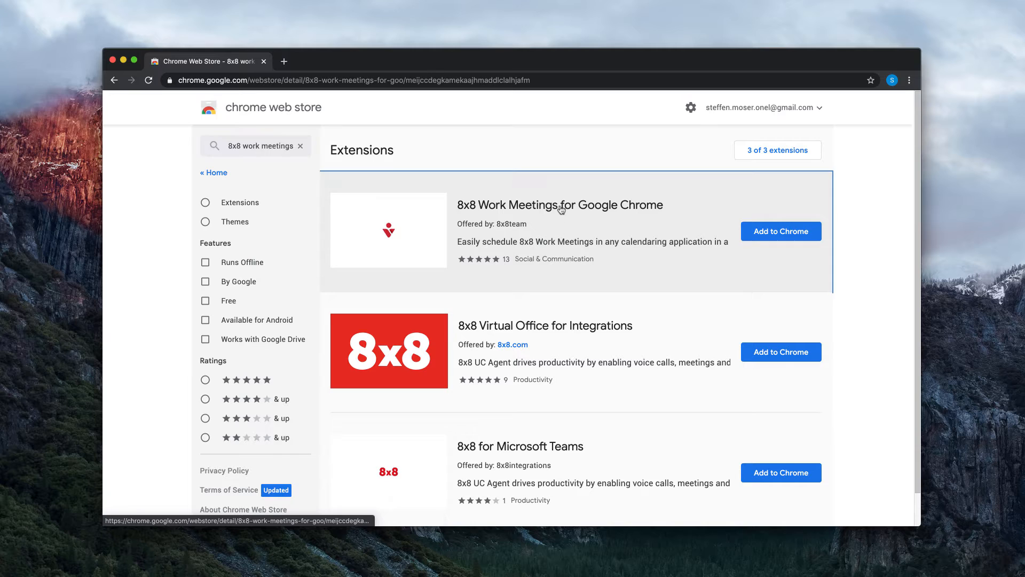
{"action": "left_click", "coordinate": [558, 204]}
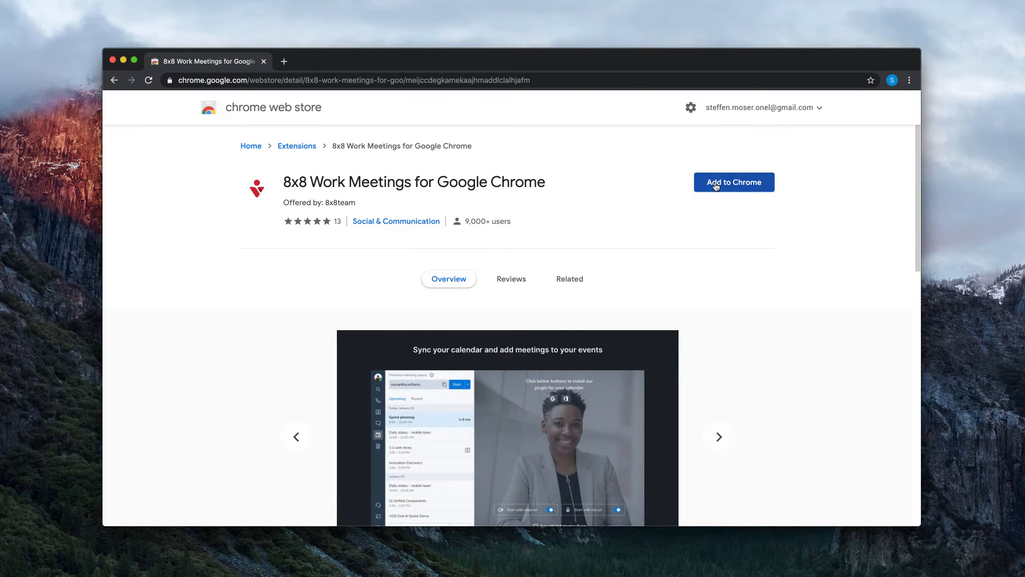
{"action": "left_click", "coordinate": [733, 181]}
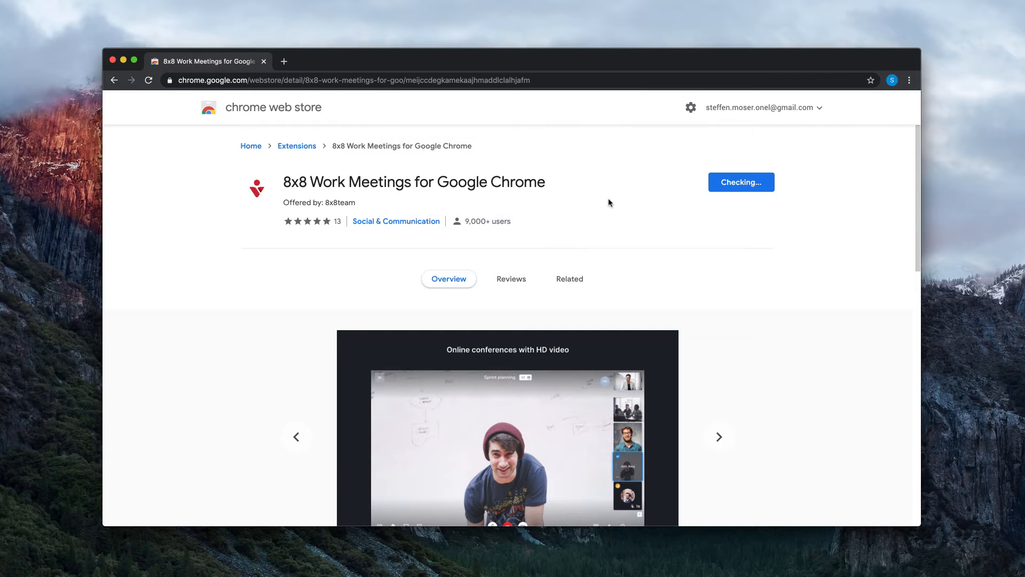
{"action": "left_click", "coordinate": [741, 182]}
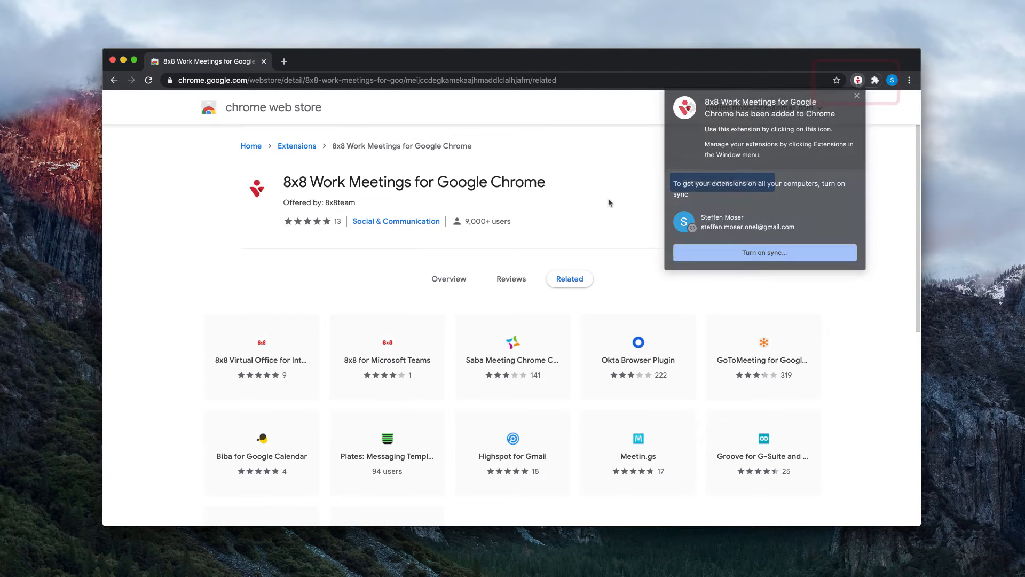
Step: Dismiss the install notice, check the 8x8 meeting panel, and launch Google Calendar in a new tab
{"action": "left_click", "coordinate": [857, 96]}
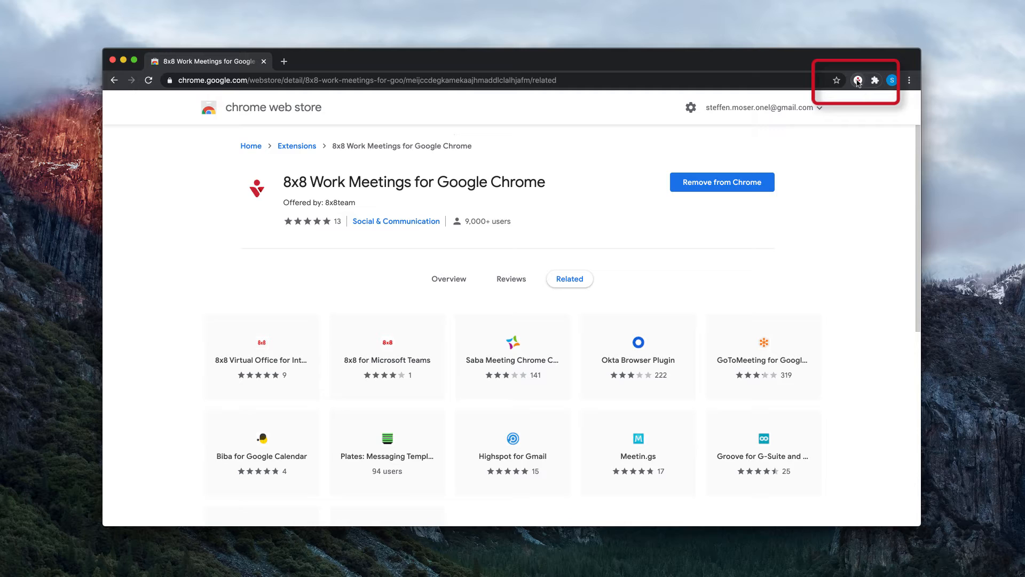
{"action": "left_click", "coordinate": [857, 80]}
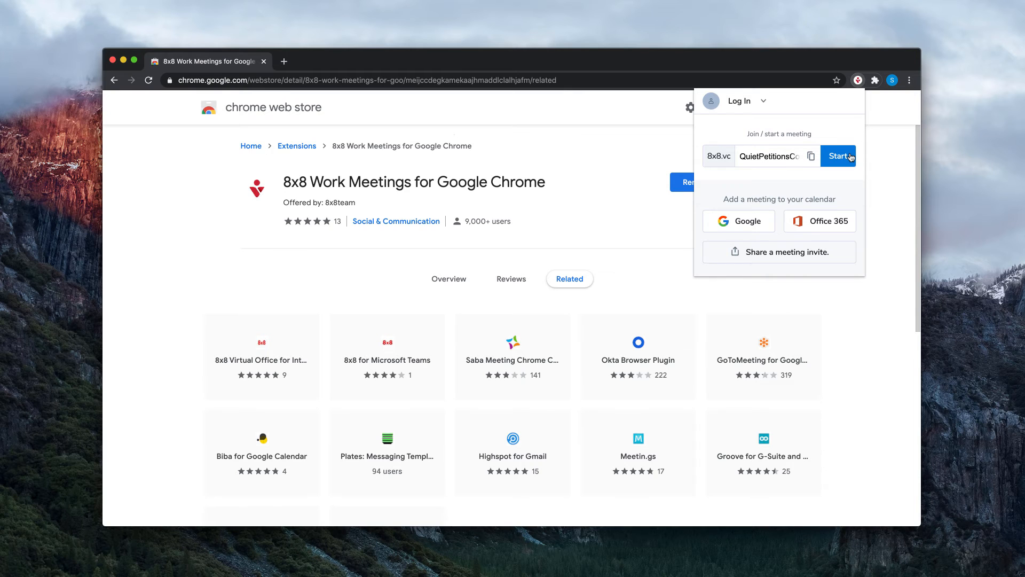
{"action": "left_click", "coordinate": [284, 60]}
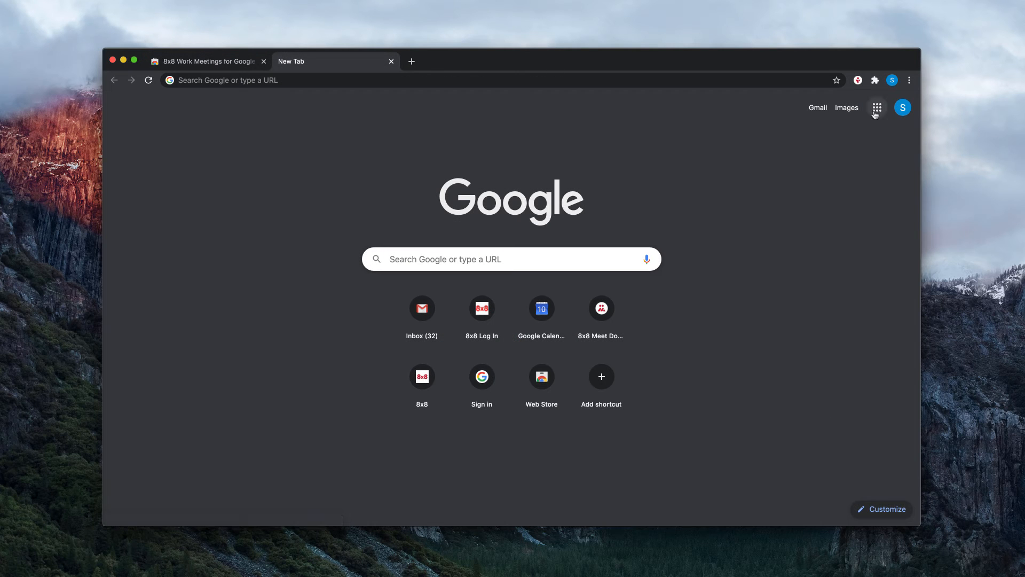
{"action": "left_click", "coordinate": [876, 107]}
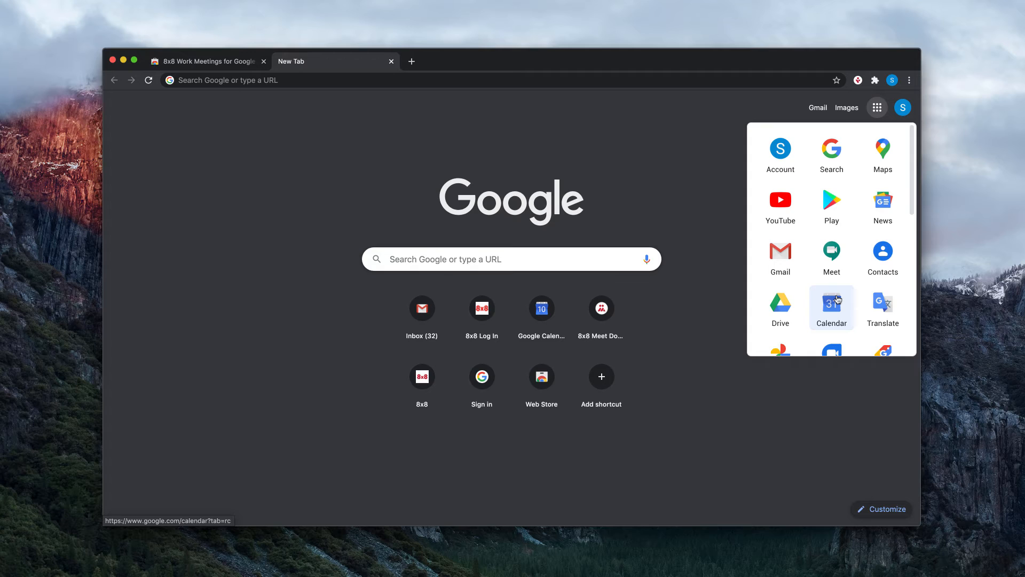
{"action": "left_click", "coordinate": [831, 307]}
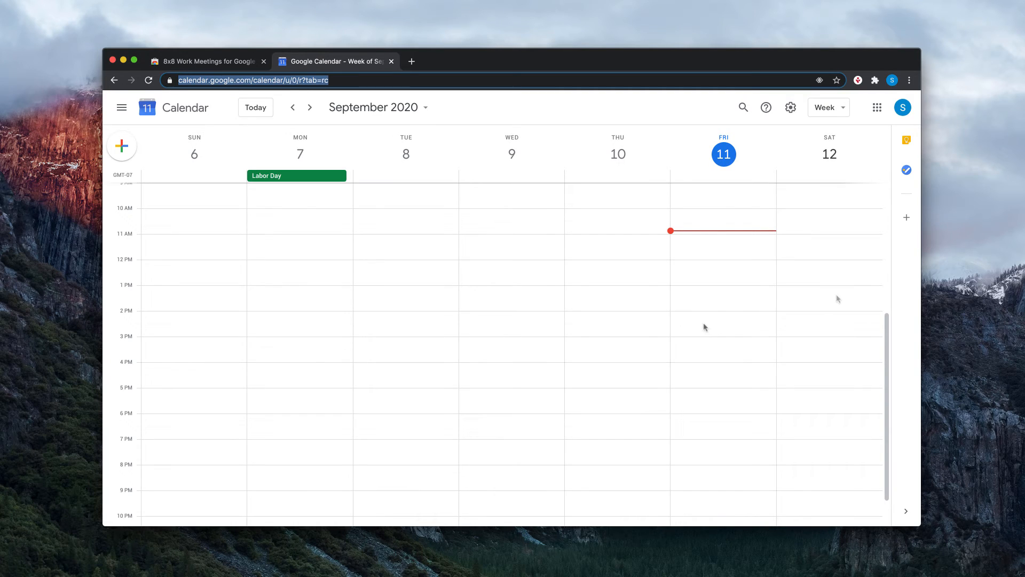
{"action": "left_click", "coordinate": [718, 323]}
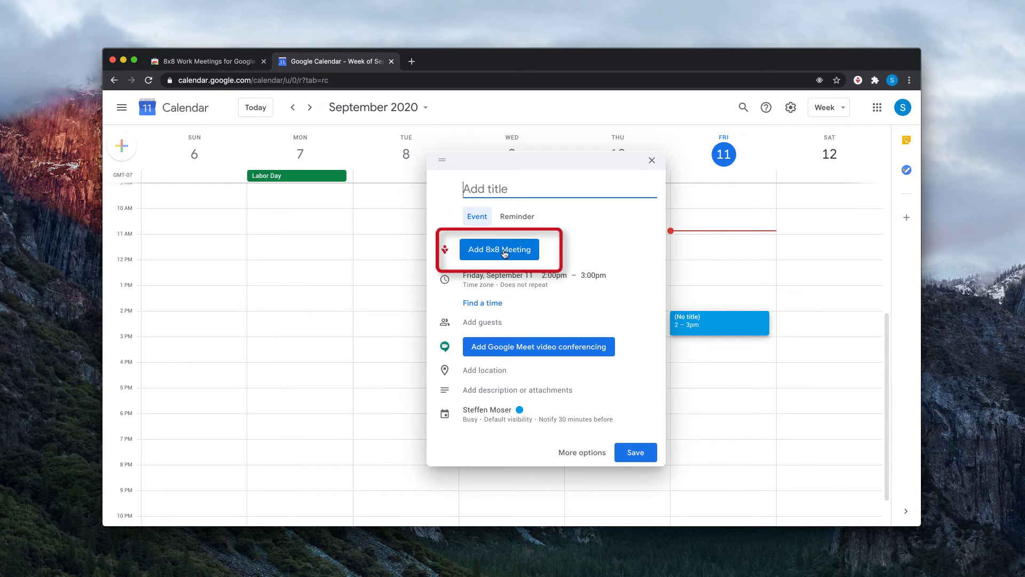
{"action": "left_click", "coordinate": [498, 249]}
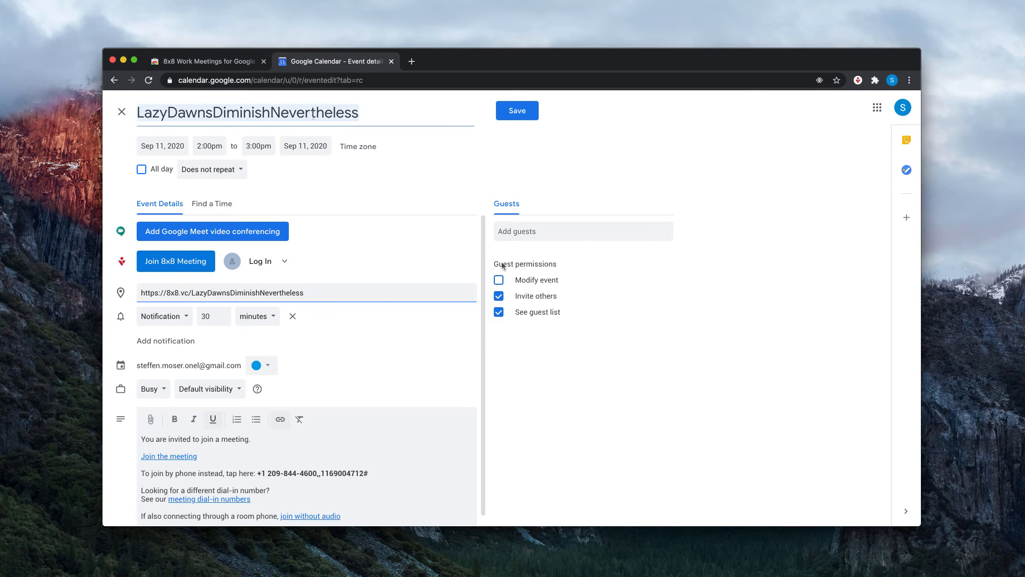
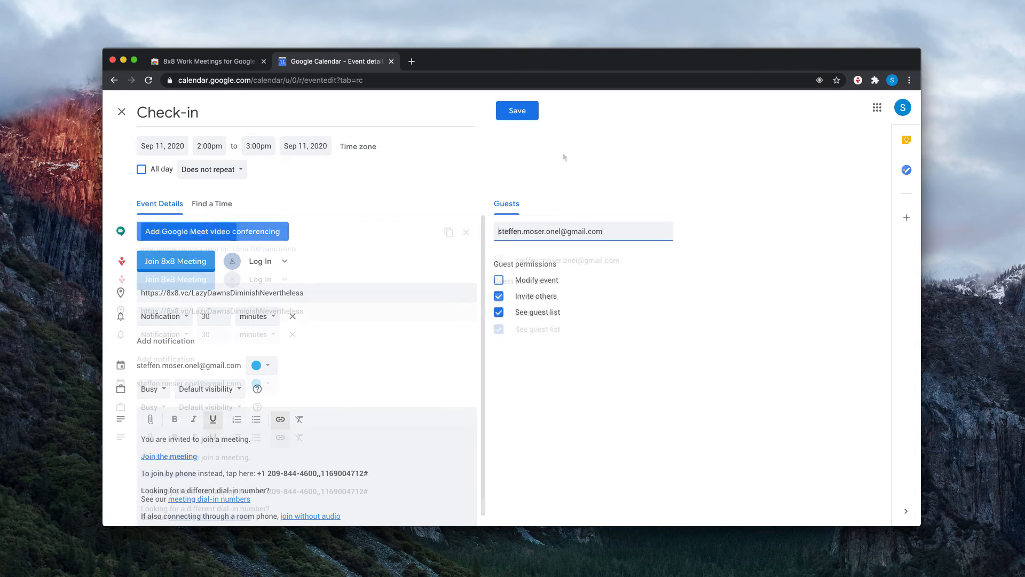
{"action": "left_click", "coordinate": [517, 110]}
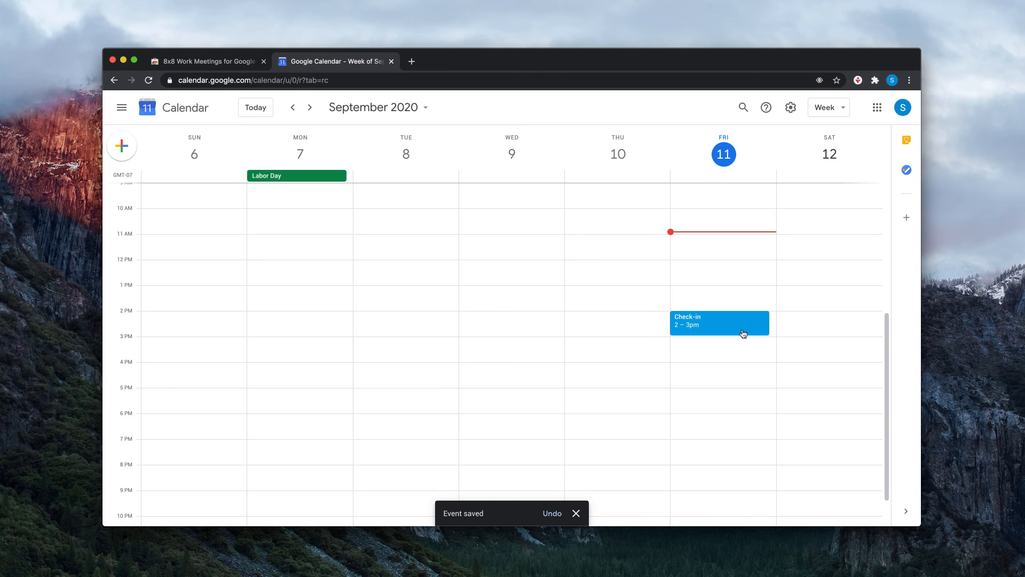
{"action": "left_click", "coordinate": [718, 322]}
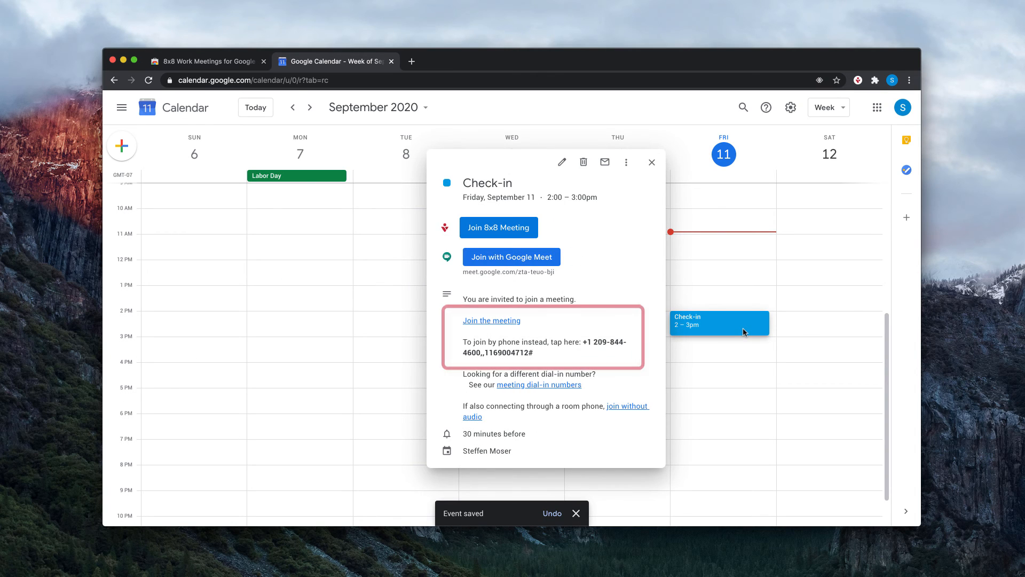